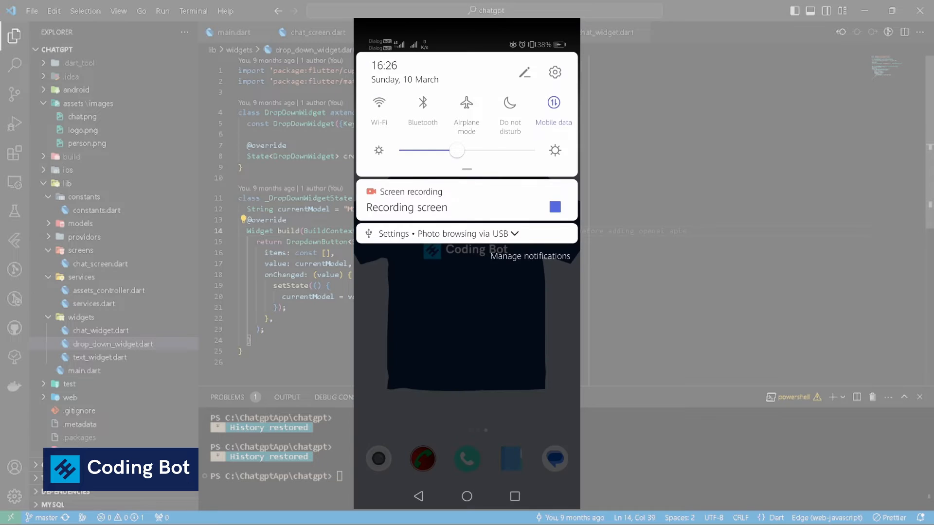
Reach About phone via Settings > System and confirm the PIN to unlock developer options.
left_click(555, 72)
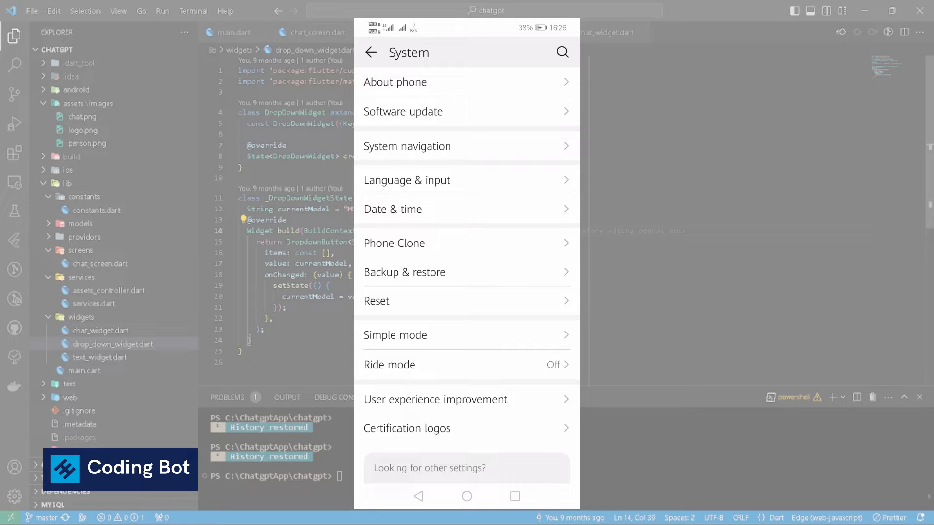
left_click(395, 82)
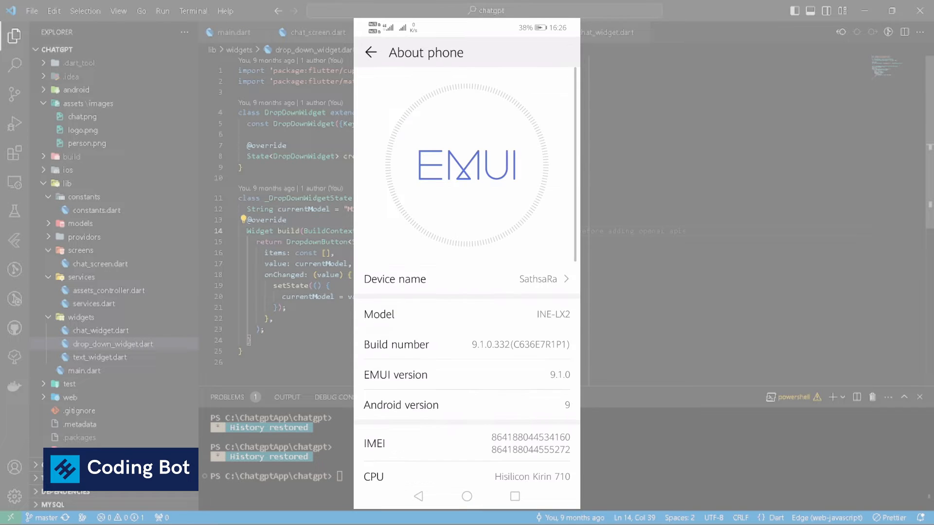
scroll("up", 3)
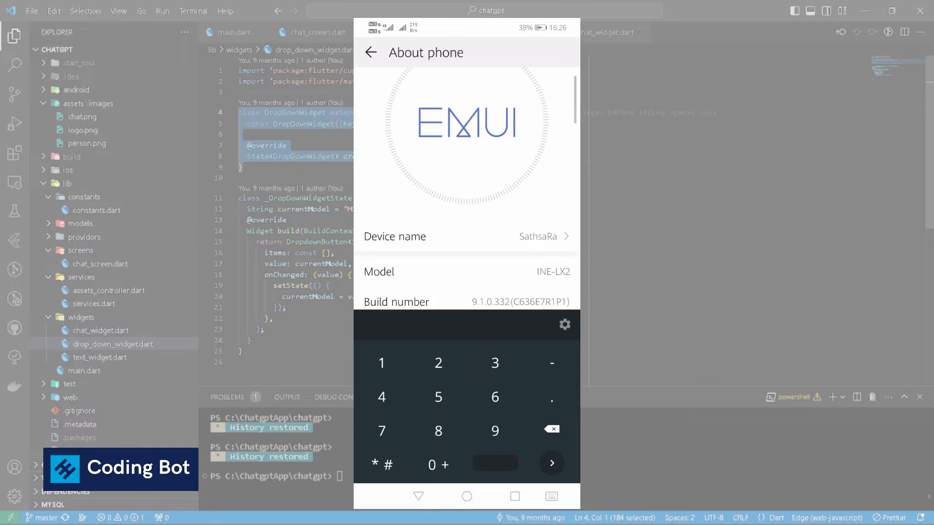
left_click(396, 301)
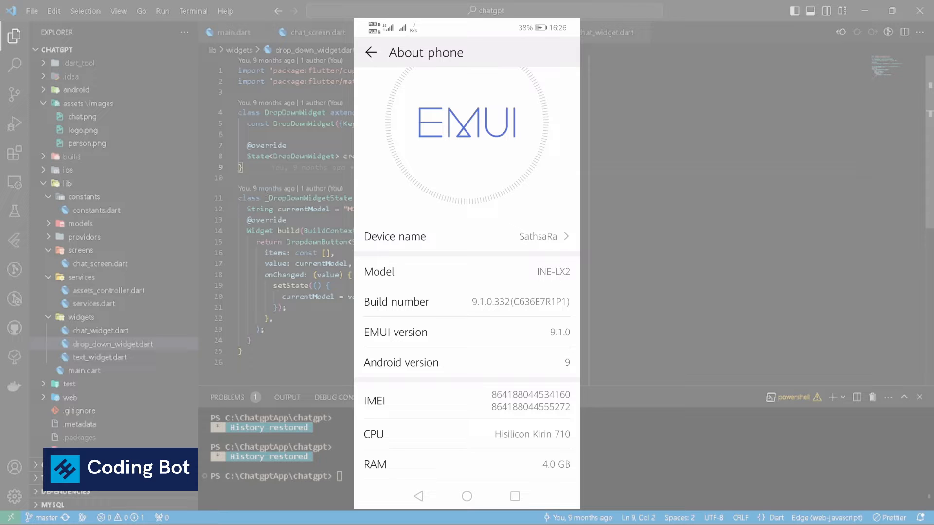
Back in System, enter Developer options with the toggle on and review the Debugging section.
left_click(370, 53)
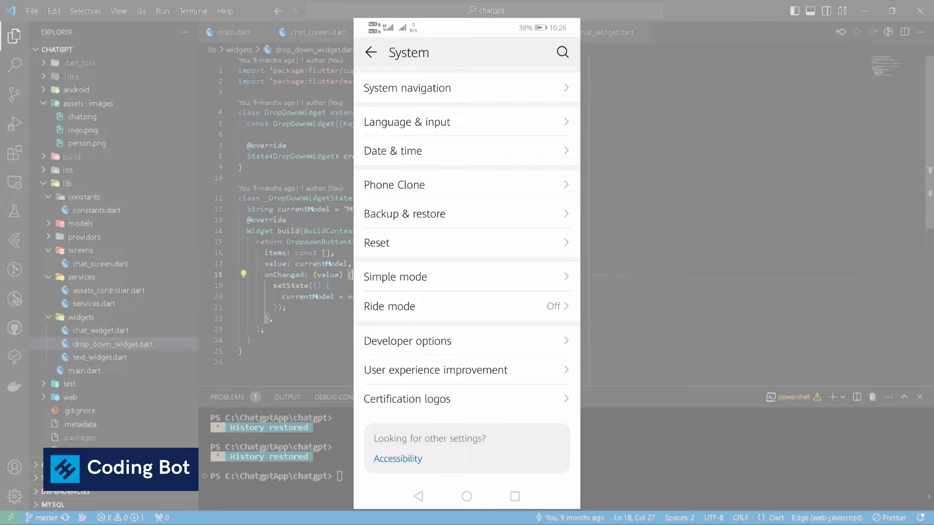
left_click(408, 340)
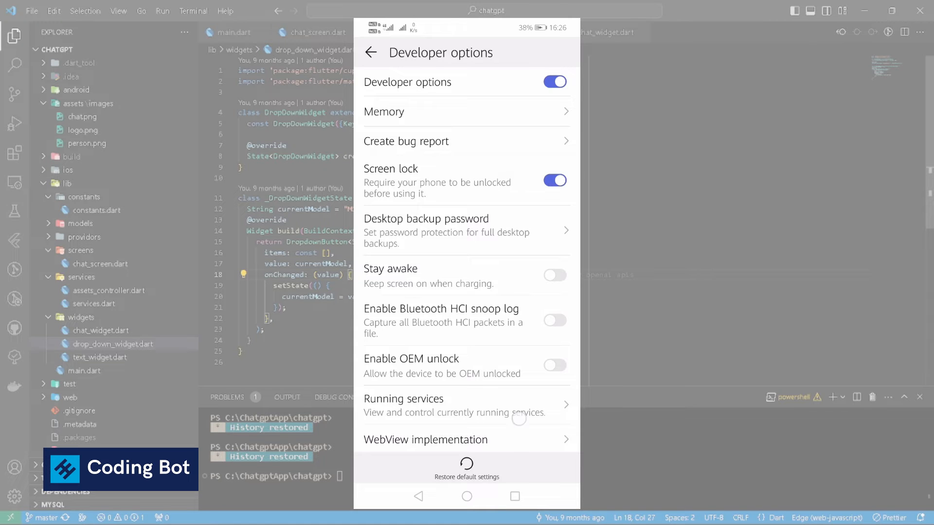
scroll("down", 3)
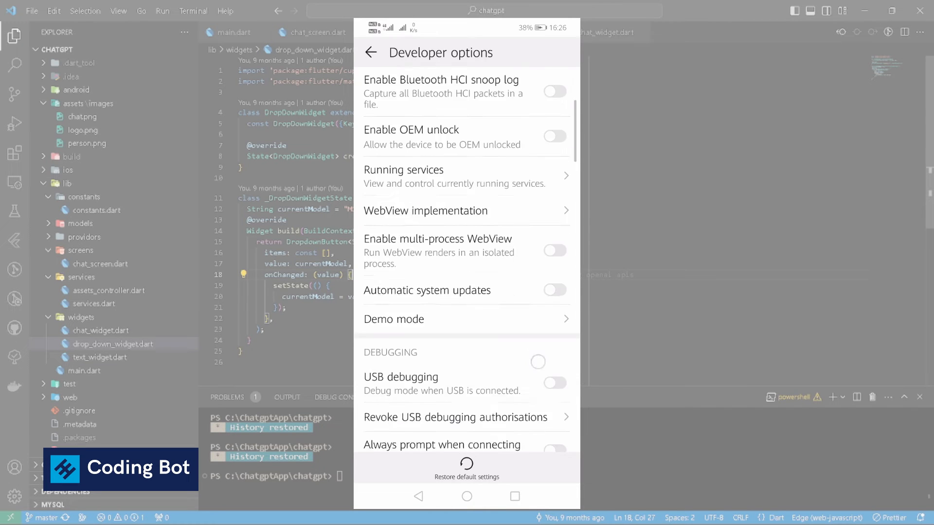
scroll("up", 3)
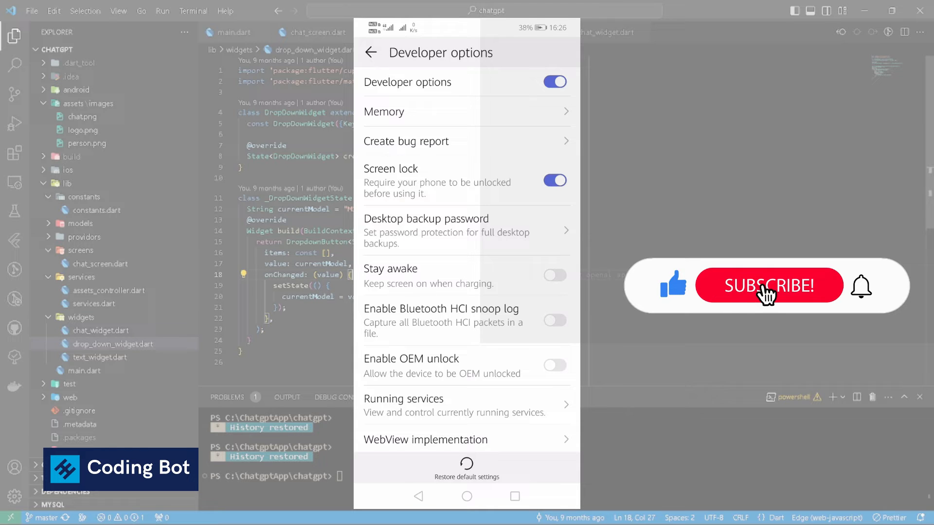
left_click(768, 285)
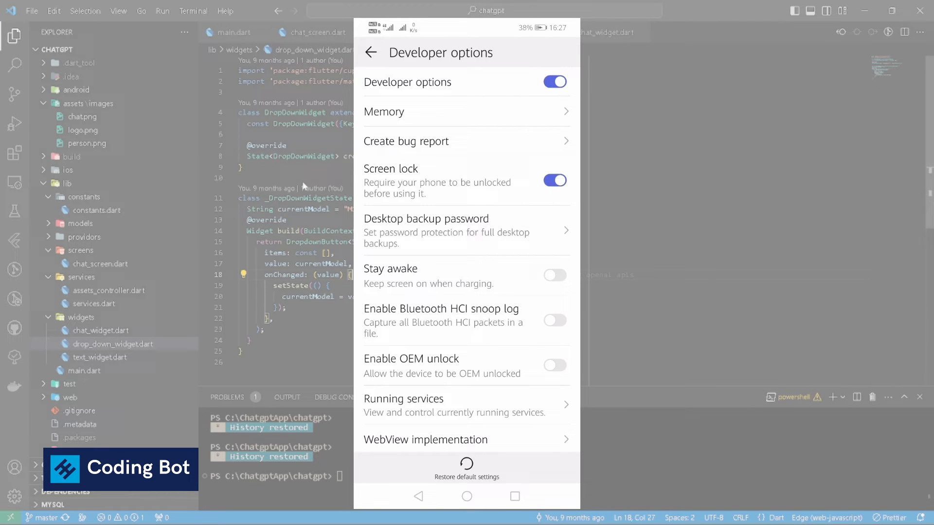
mouse_move(338, 193)
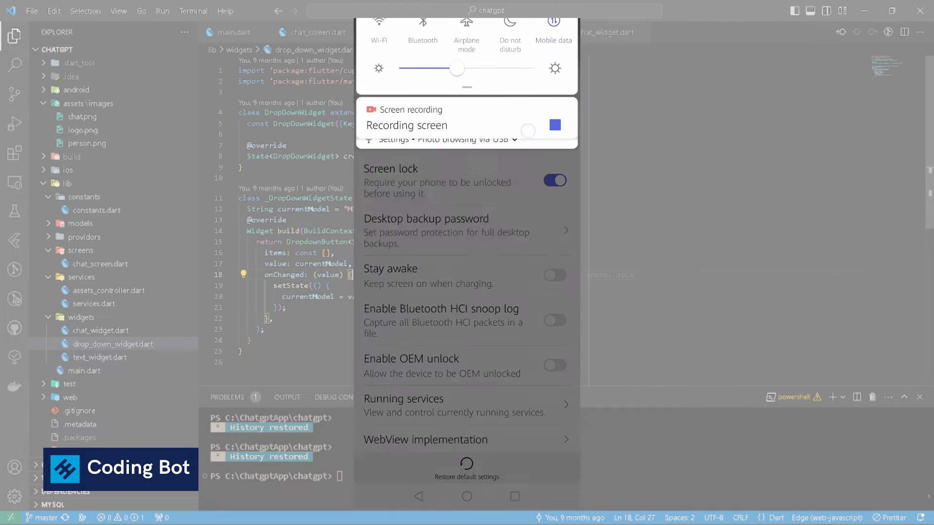
Check USB mode is Transfer files, then switch on USB debugging in Developer options.
scroll("up", 3)
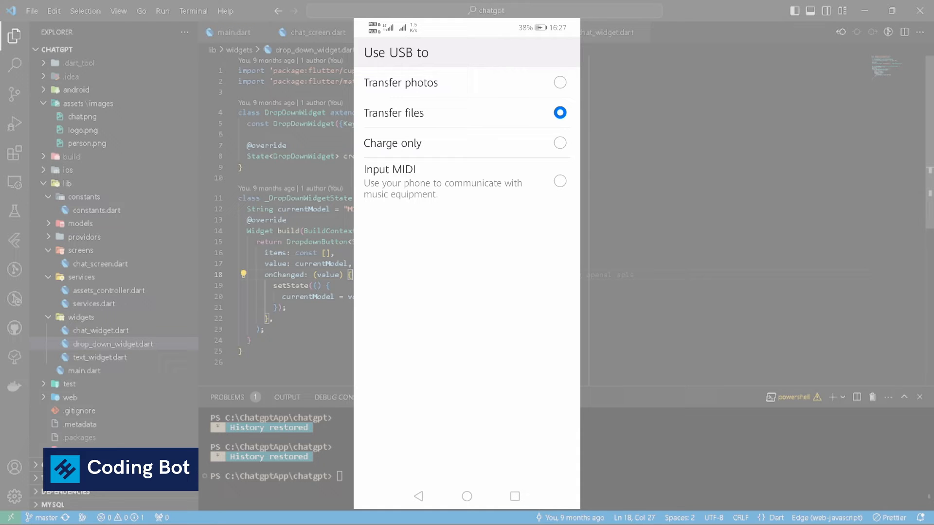
left_click(417, 496)
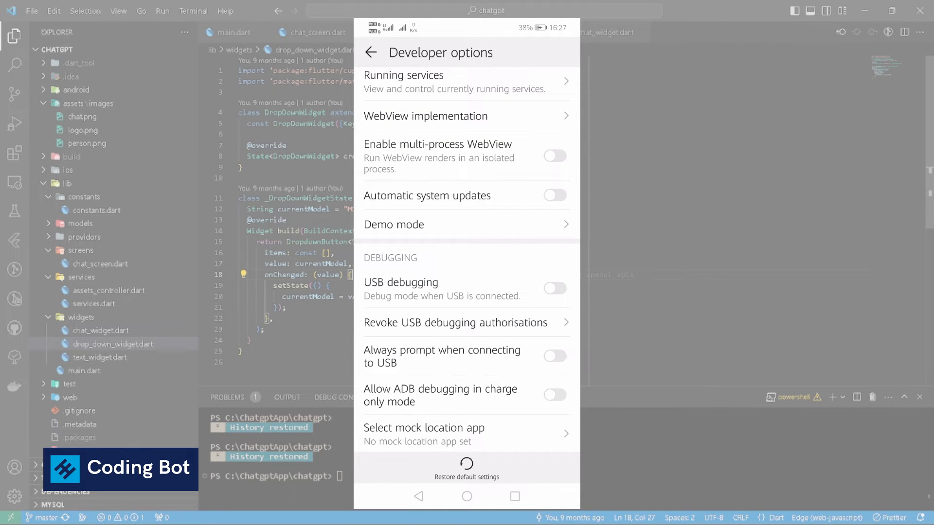
left_click(554, 288)
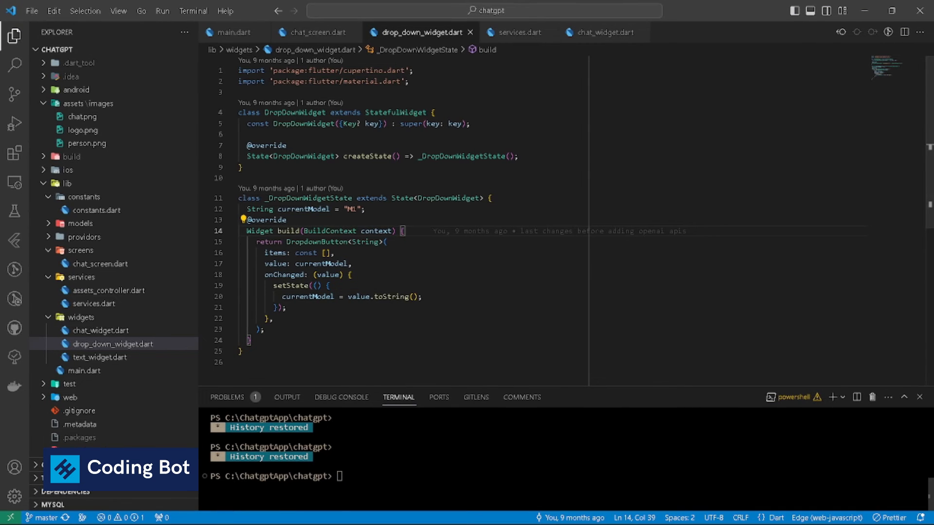
mouse_move(742, 33)
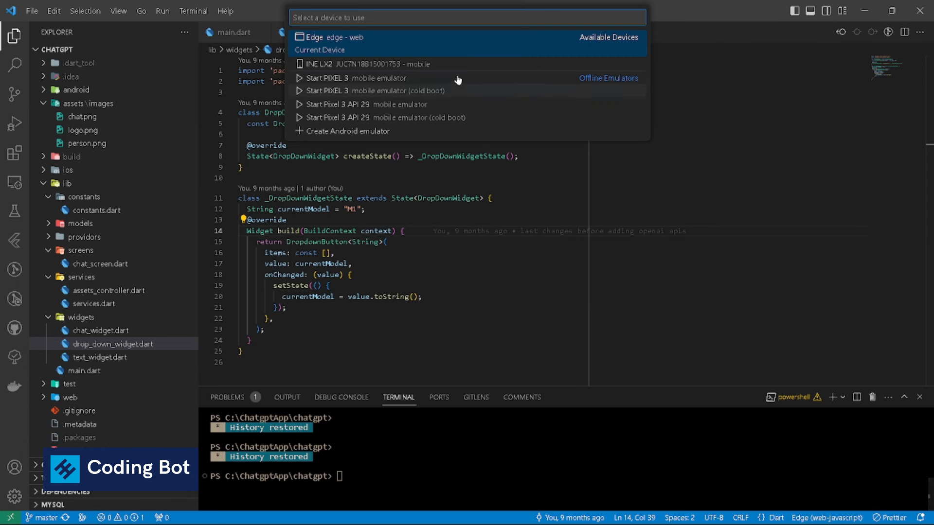
mouse_move(435, 64)
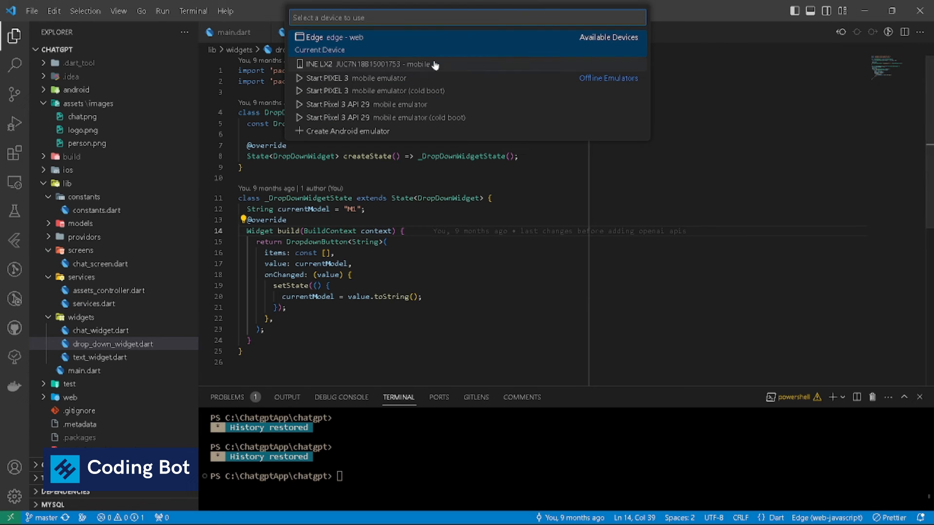
mouse_move(374, 67)
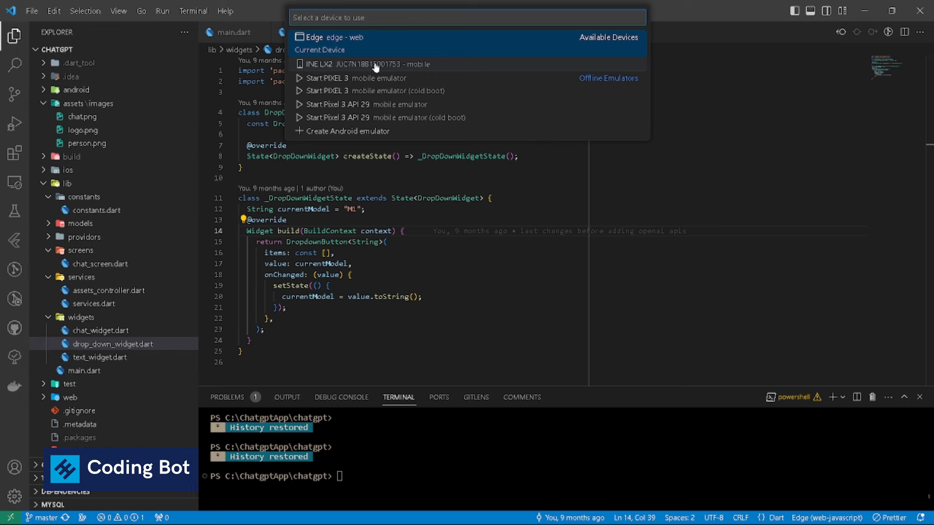
mouse_move(335, 71)
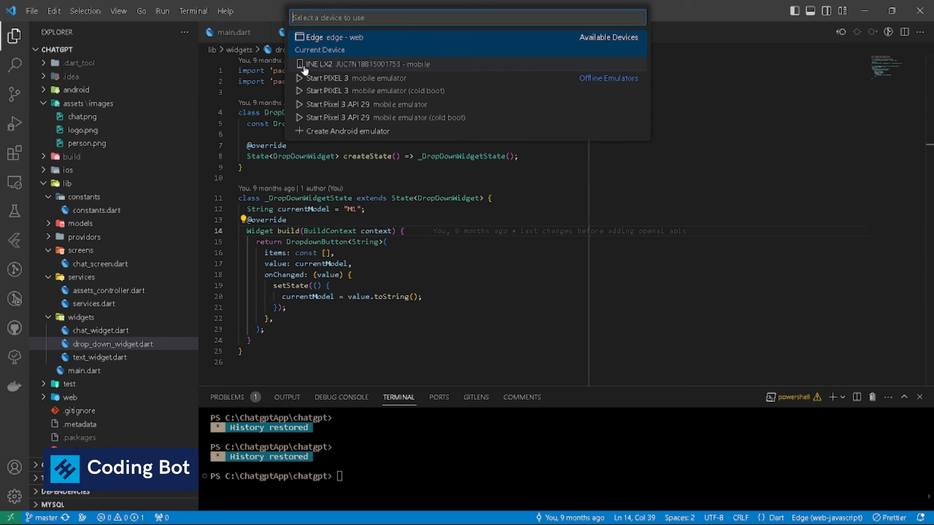
Select INE LX2 (mobile) as the Flutter run device from the status-bar device list.
left_click(370, 64)
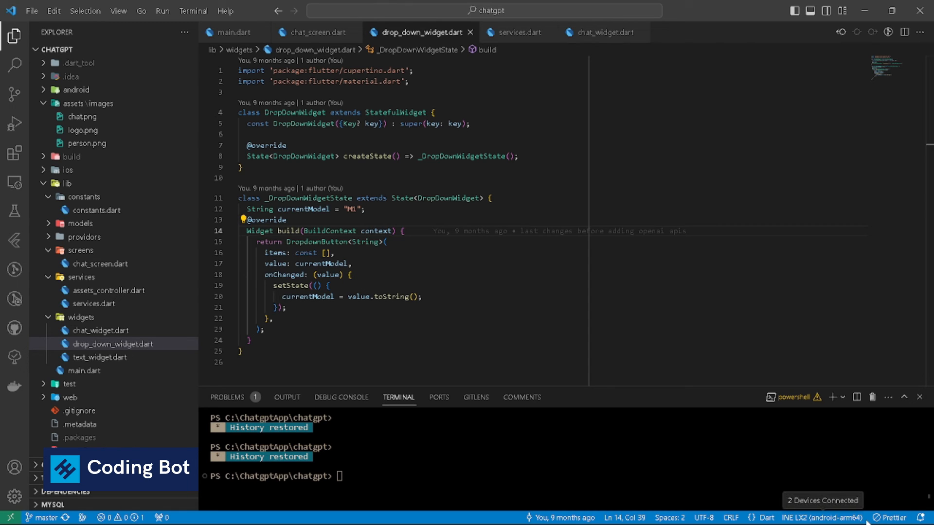
mouse_move(822, 517)
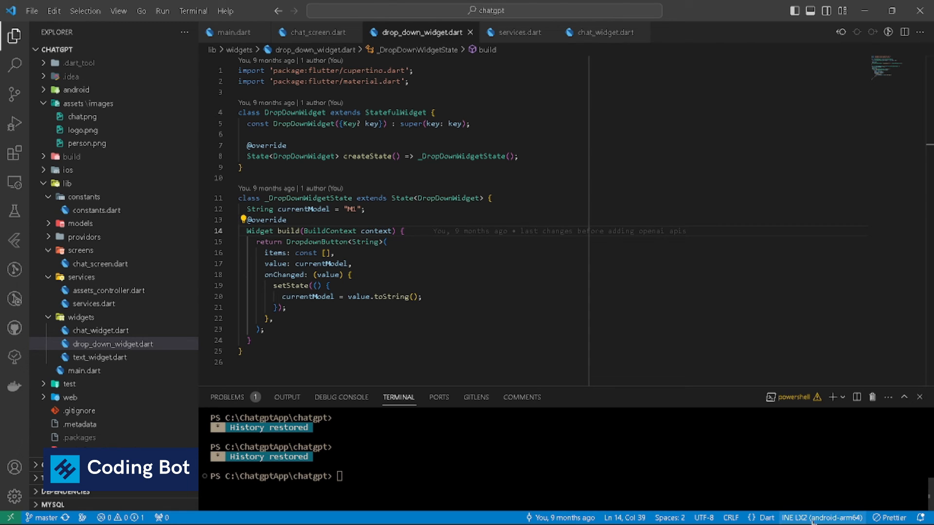
mouse_move(821, 517)
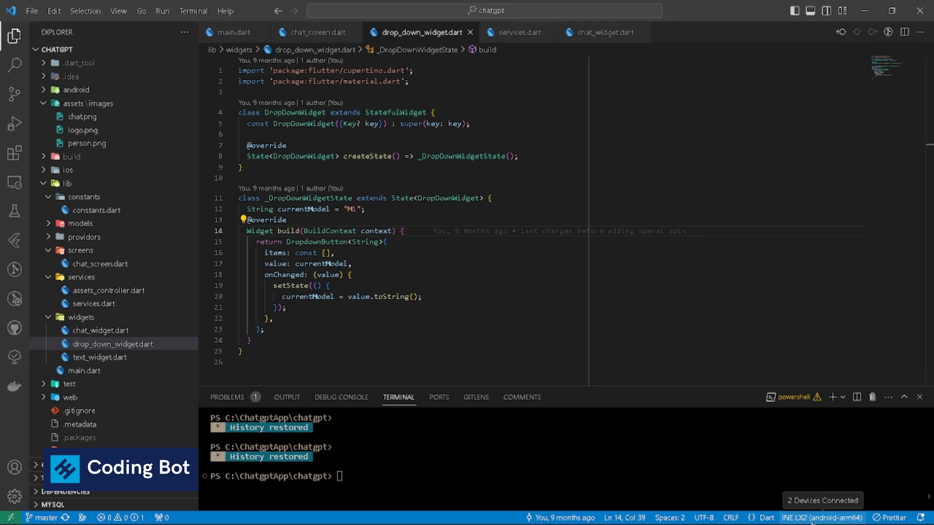
mouse_move(398, 397)
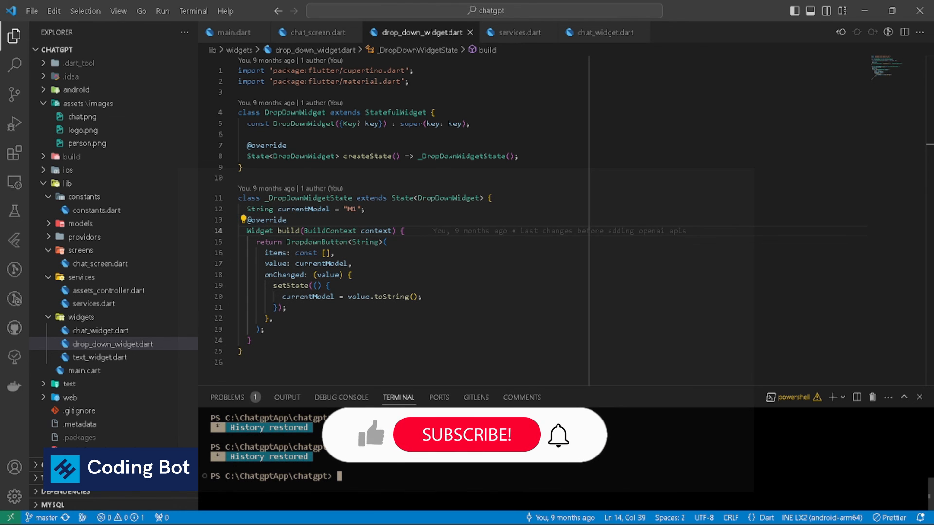
mouse_move(452, 444)
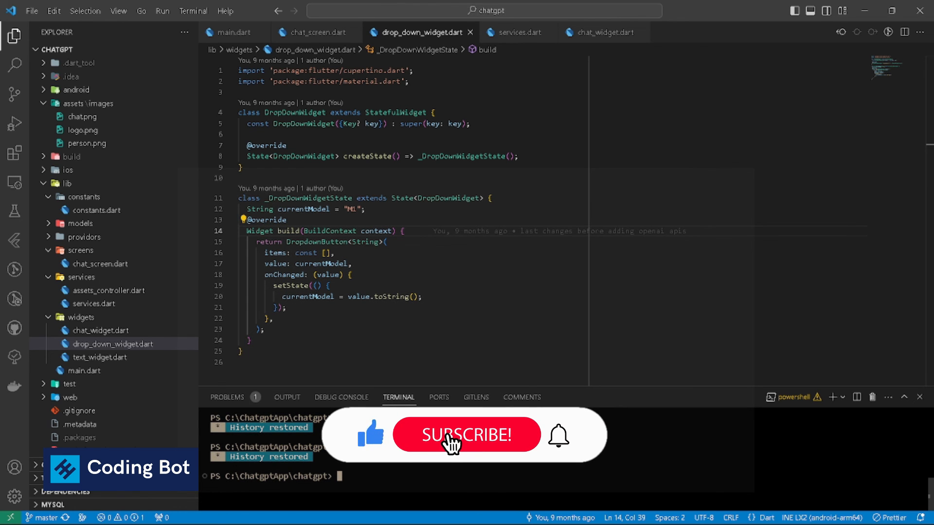
left_click(466, 434)
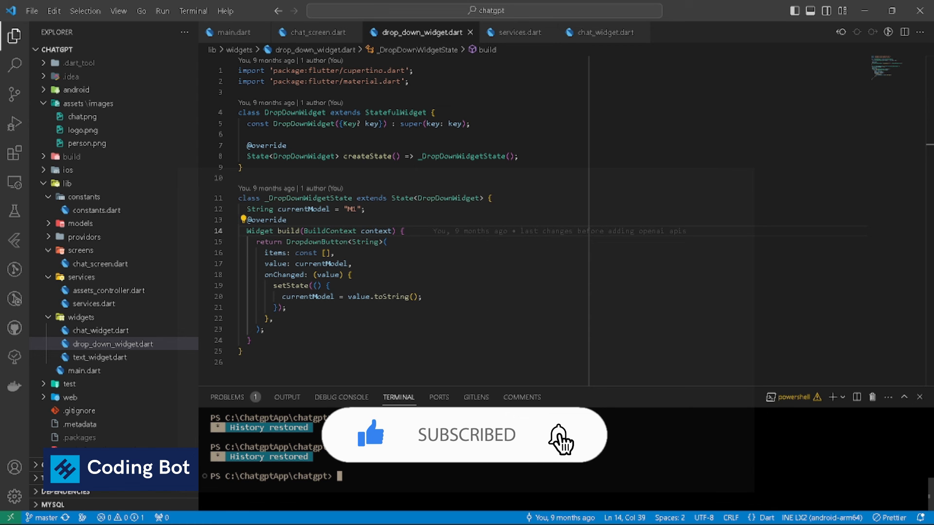